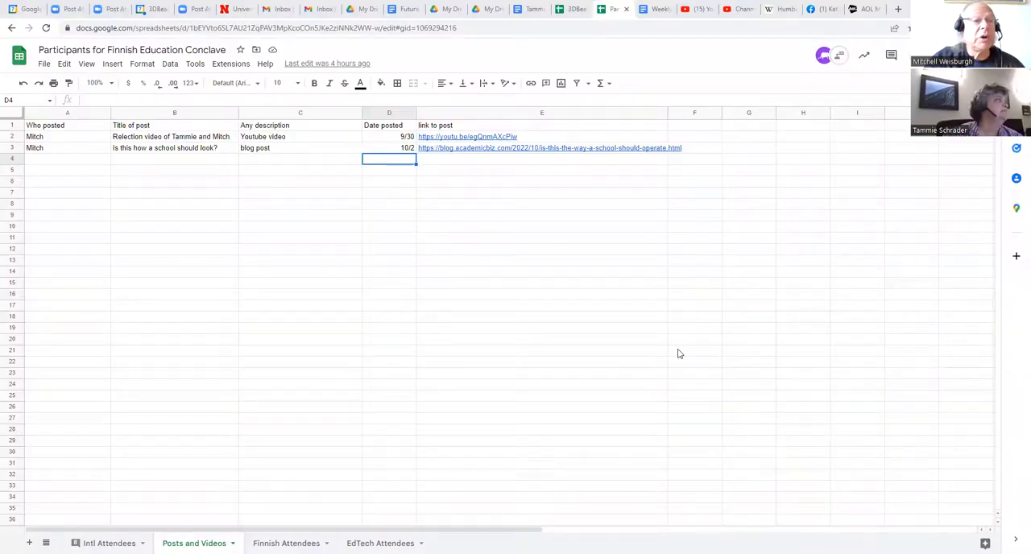
mouse_move(111, 82)
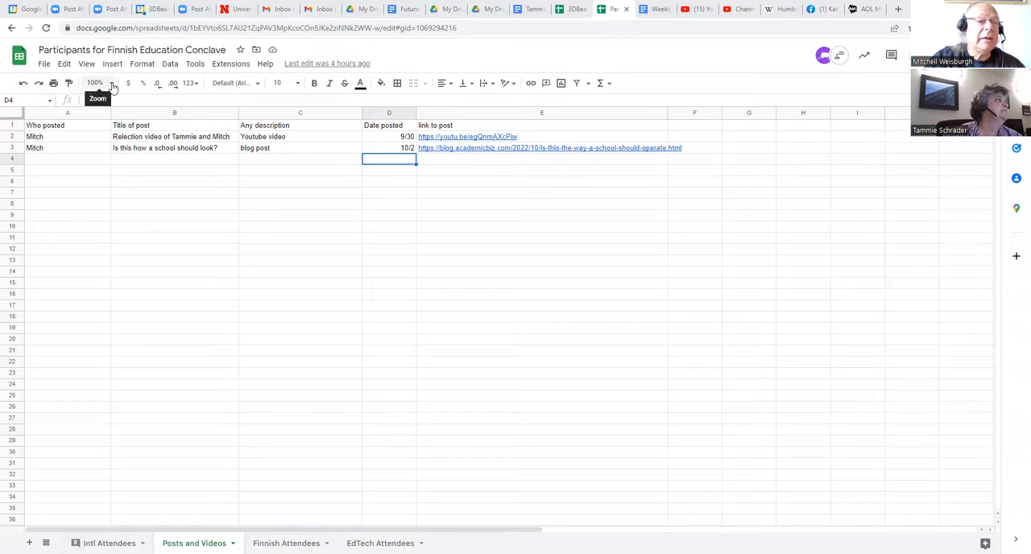
Step: Zoom the Posts and Videos sheet to a larger magnification level
click(94, 82)
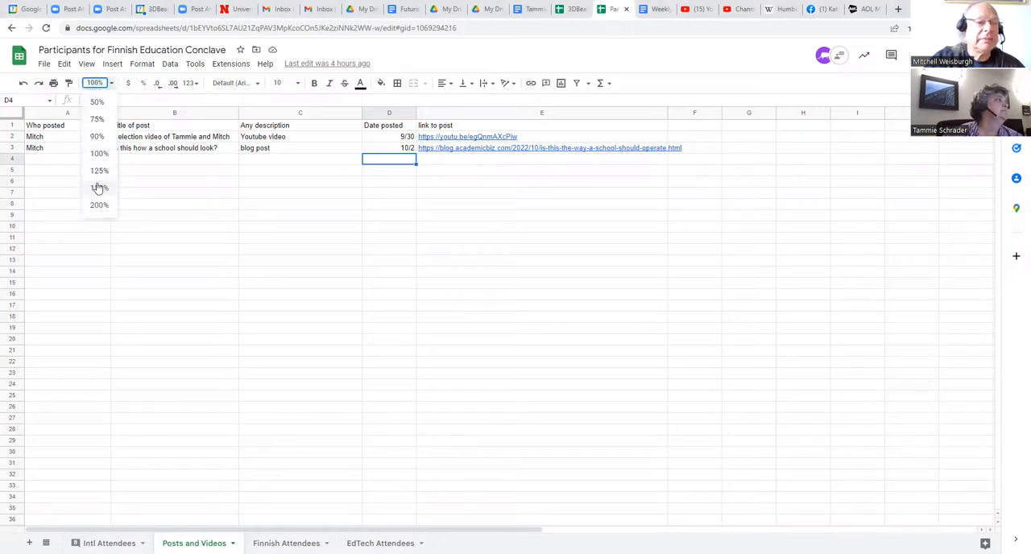
click(100, 187)
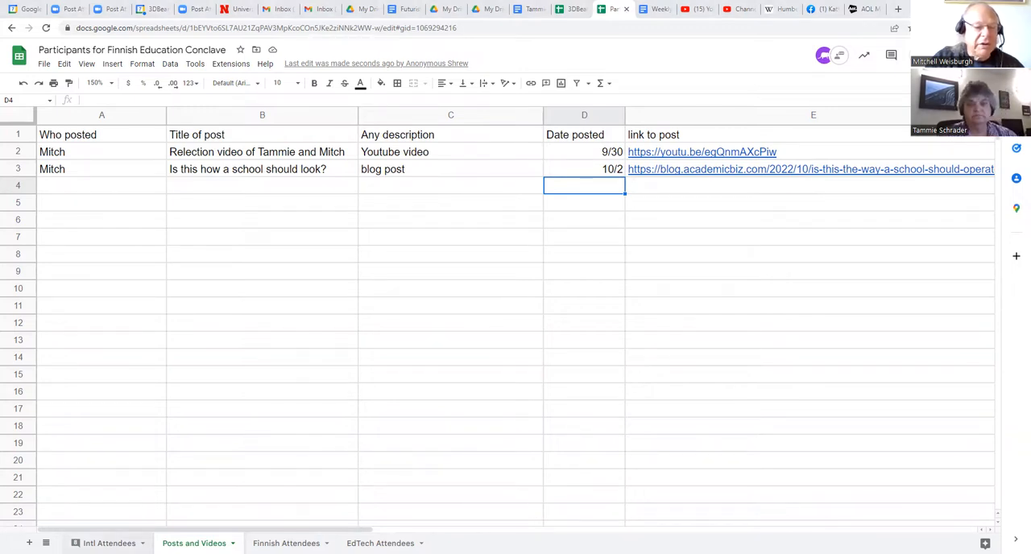
Step: Switch to the Intl Attendees sheet listing participants and interviewers
click(109, 543)
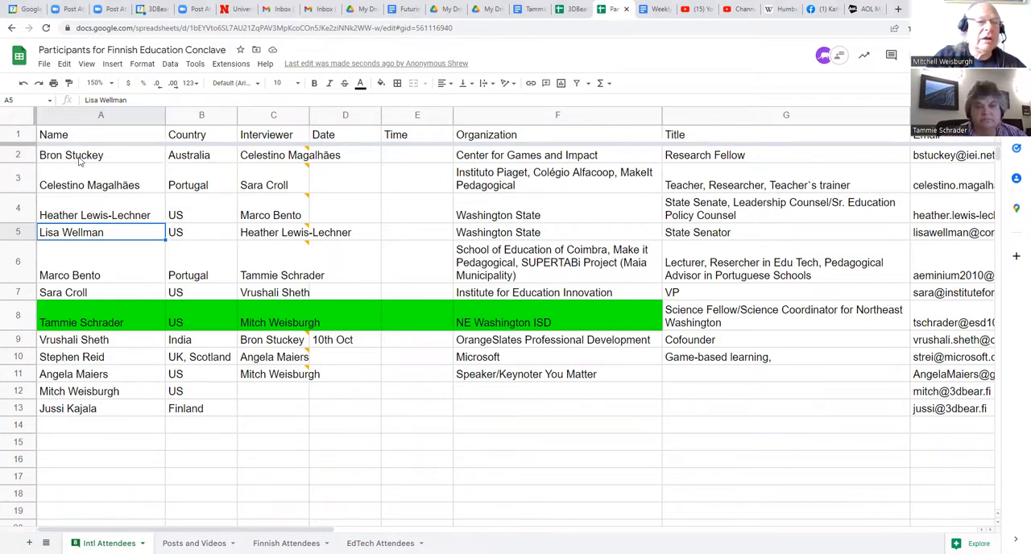
click(100, 441)
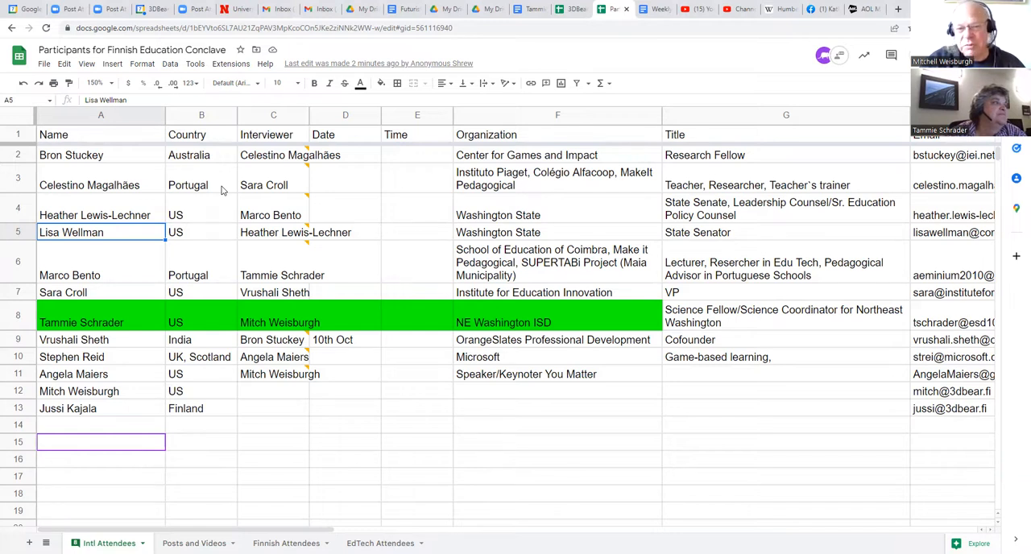
Step: Revise the row 8 title to Computer Science/Science Coordinator for Northeast Washington, then return to Posts and Videos
click(786, 315)
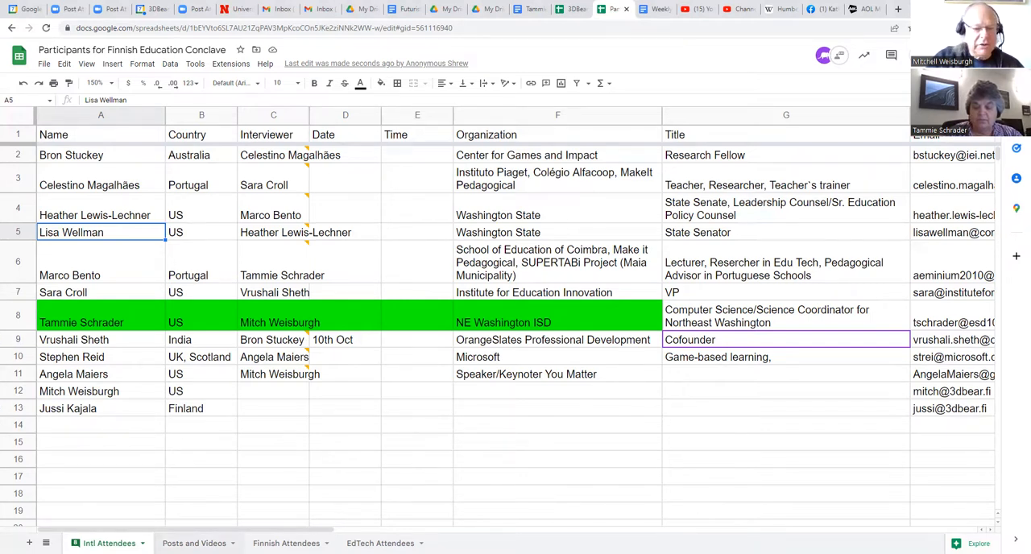
click(193, 543)
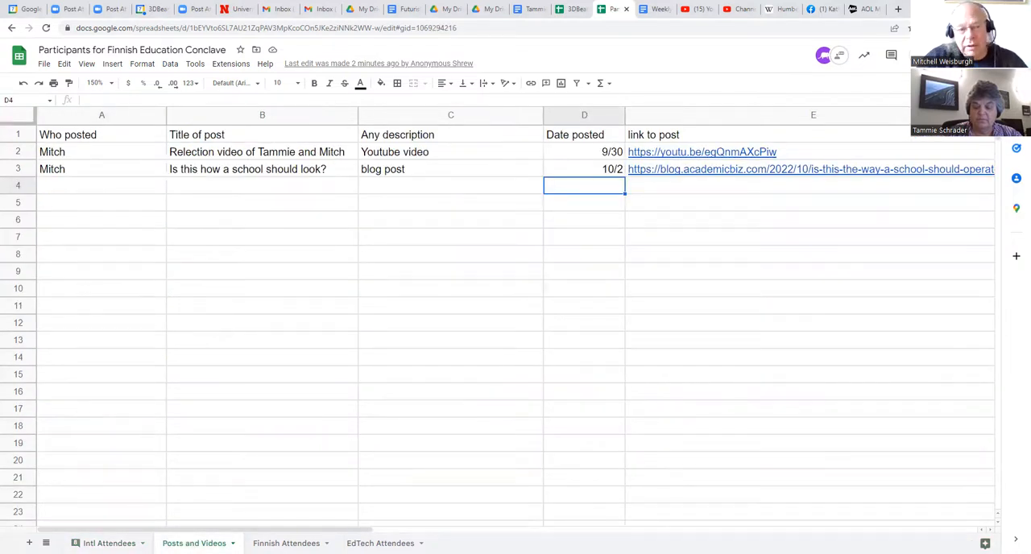
mouse_move(90, 171)
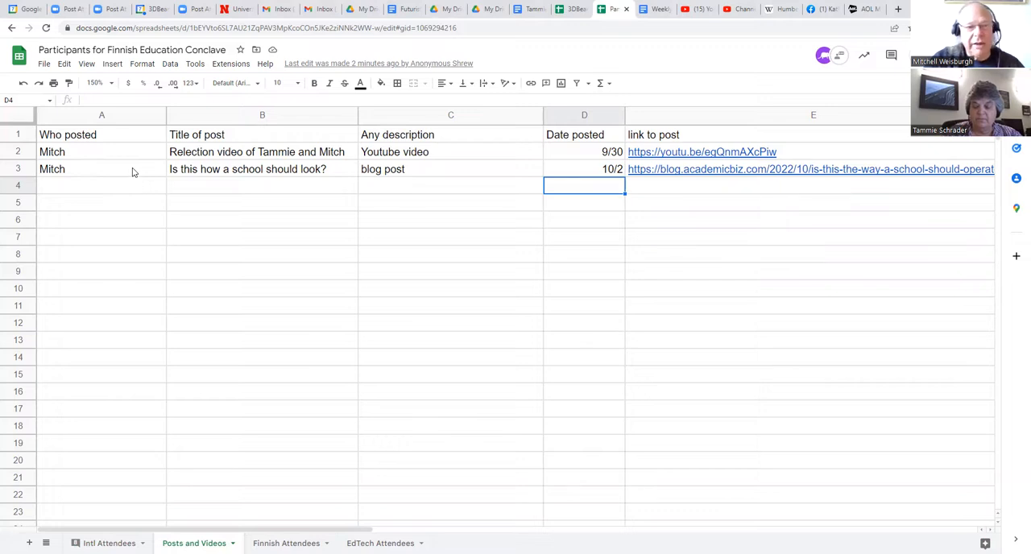
mouse_move(238, 158)
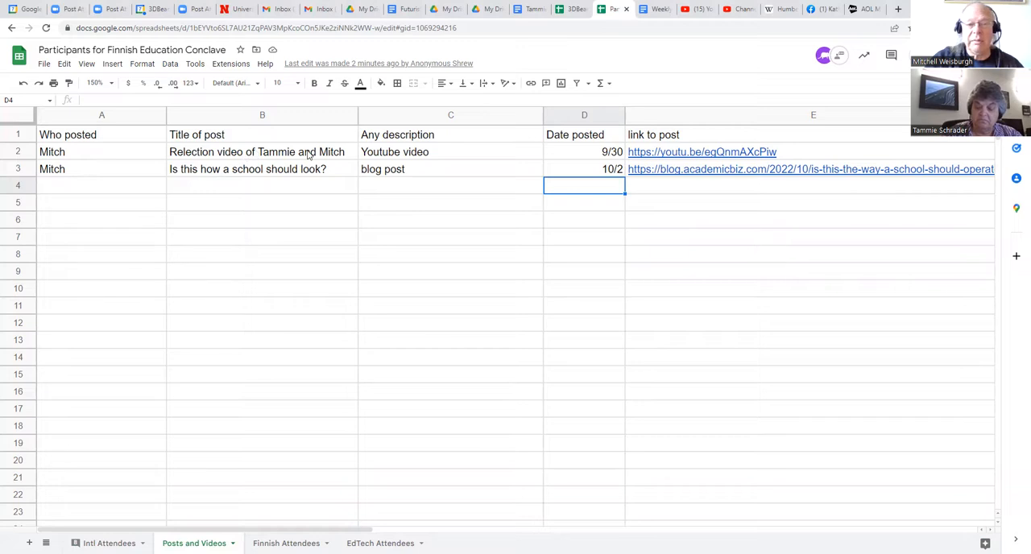
mouse_move(566, 152)
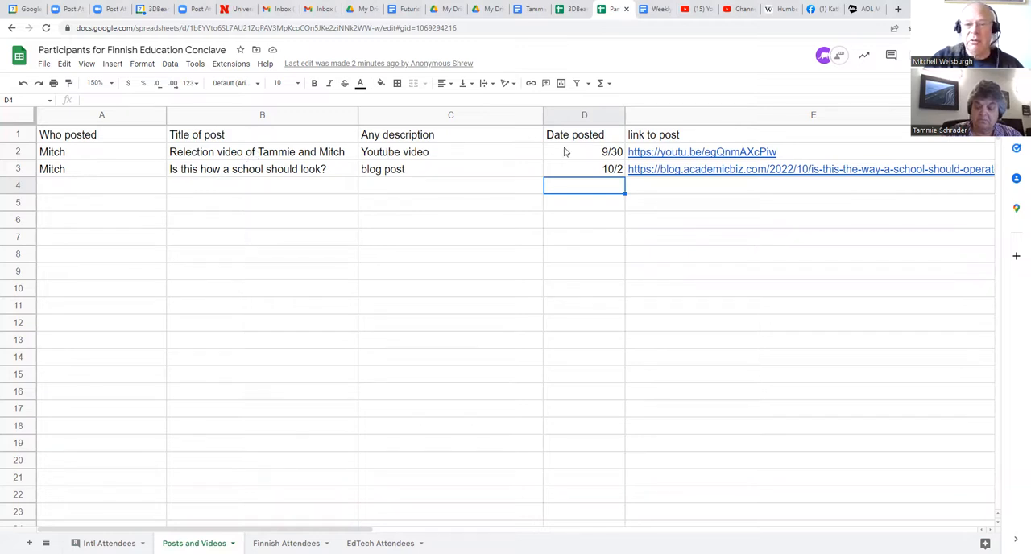
mouse_move(583, 155)
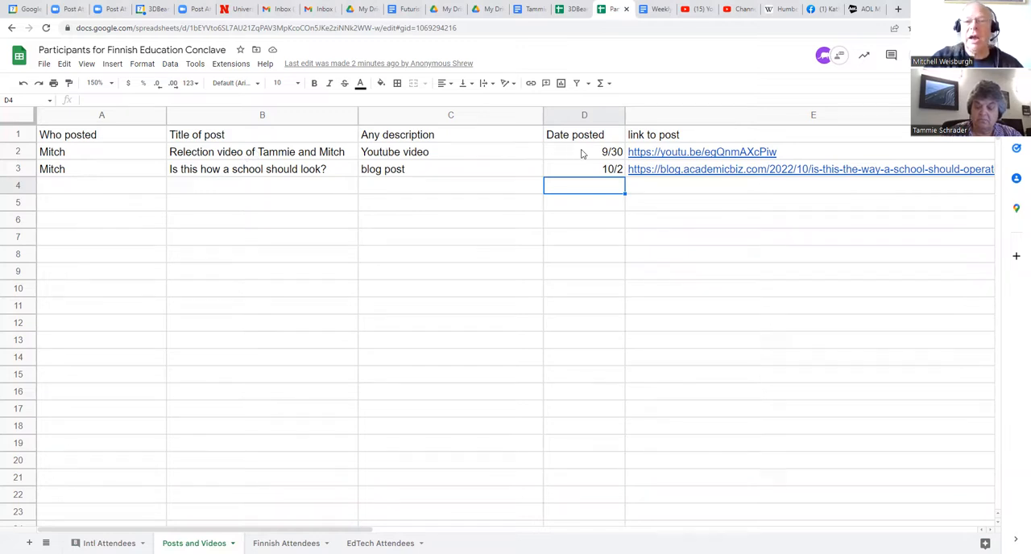
mouse_move(570, 222)
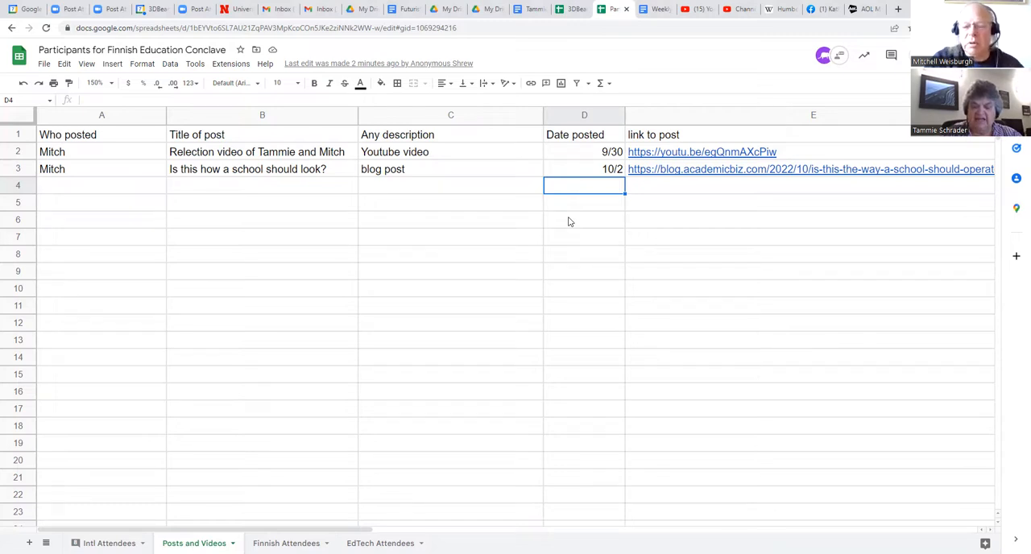
mouse_move(570, 493)
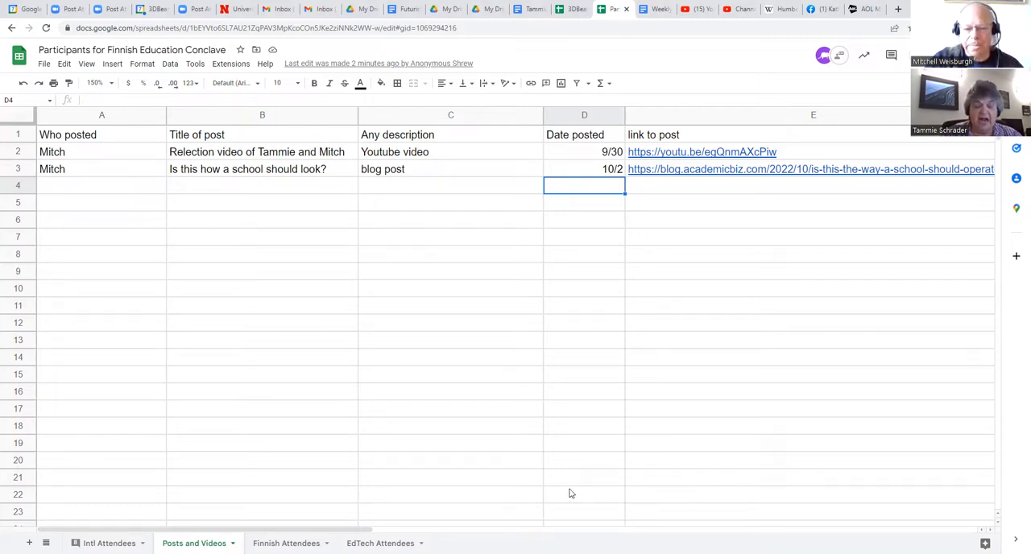
mouse_move(474, 509)
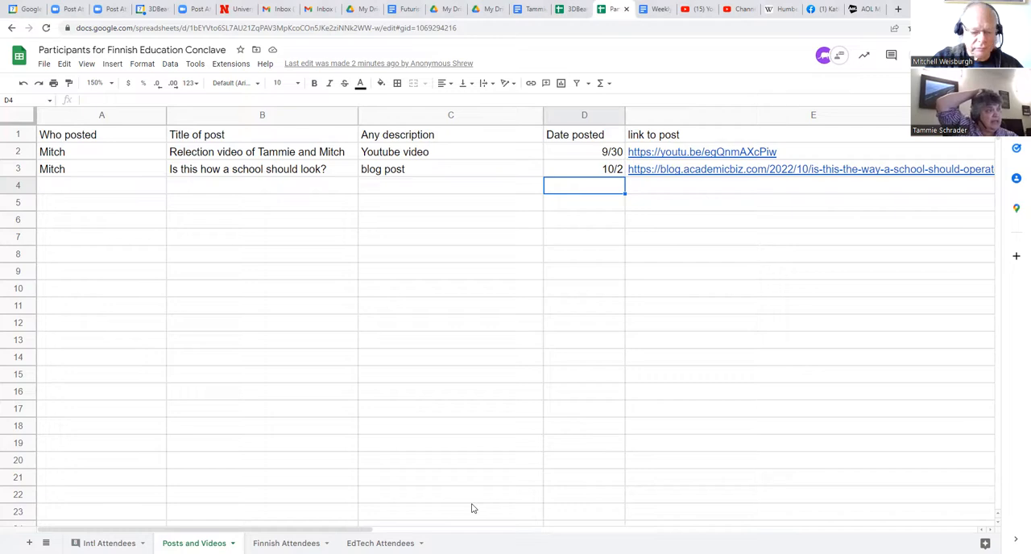